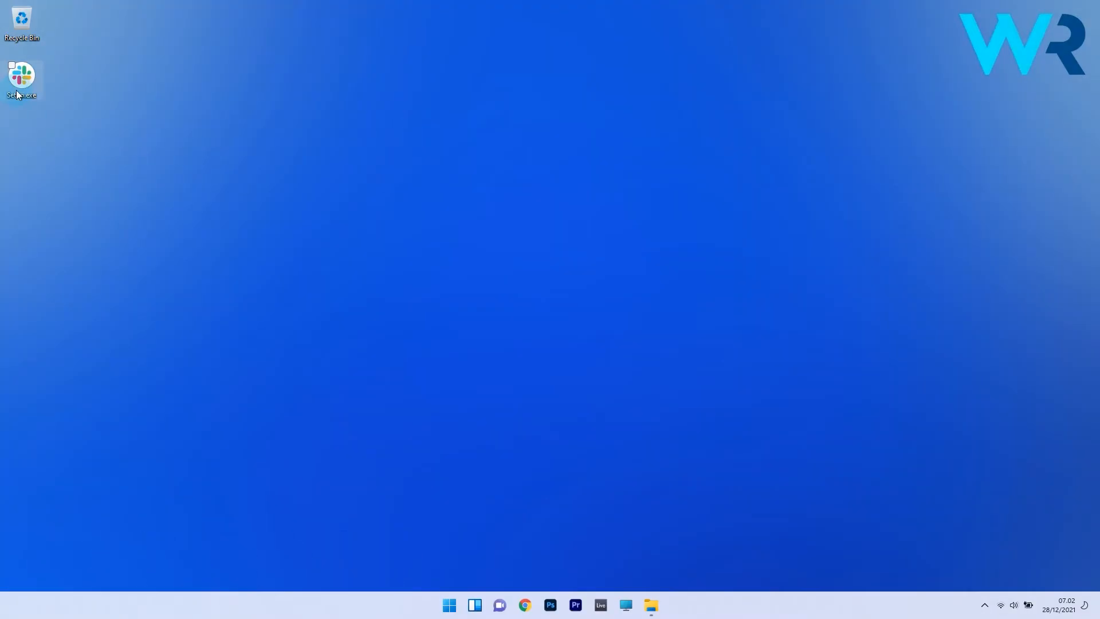
# Start renaming the Slack installer file on the desktop via its context menu
pyautogui.rightClick(20, 77)
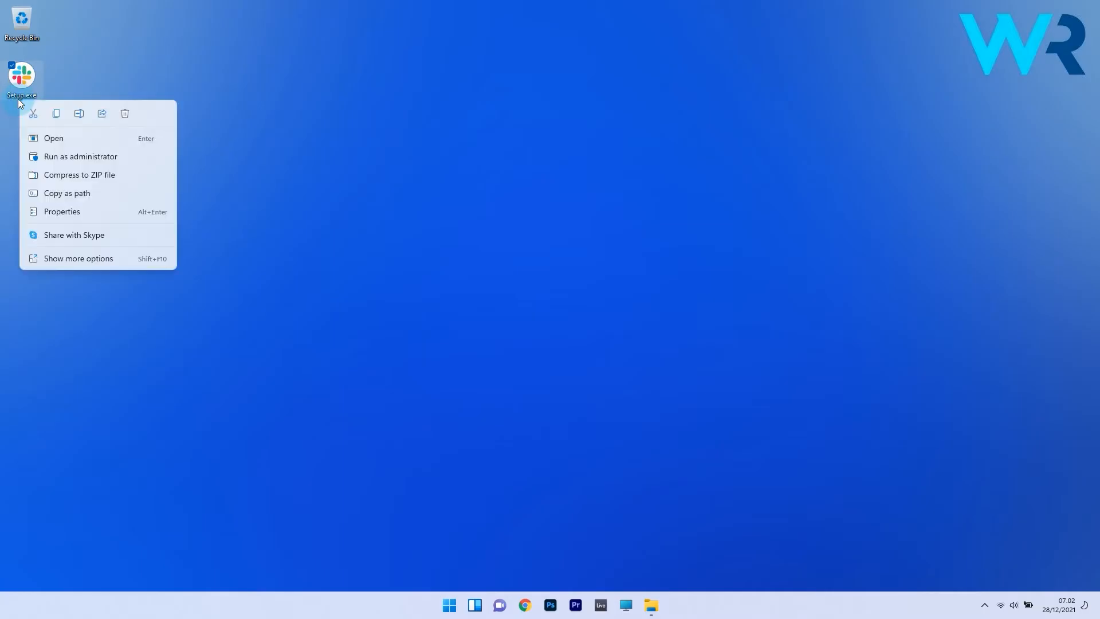
pyautogui.click(83, 114)
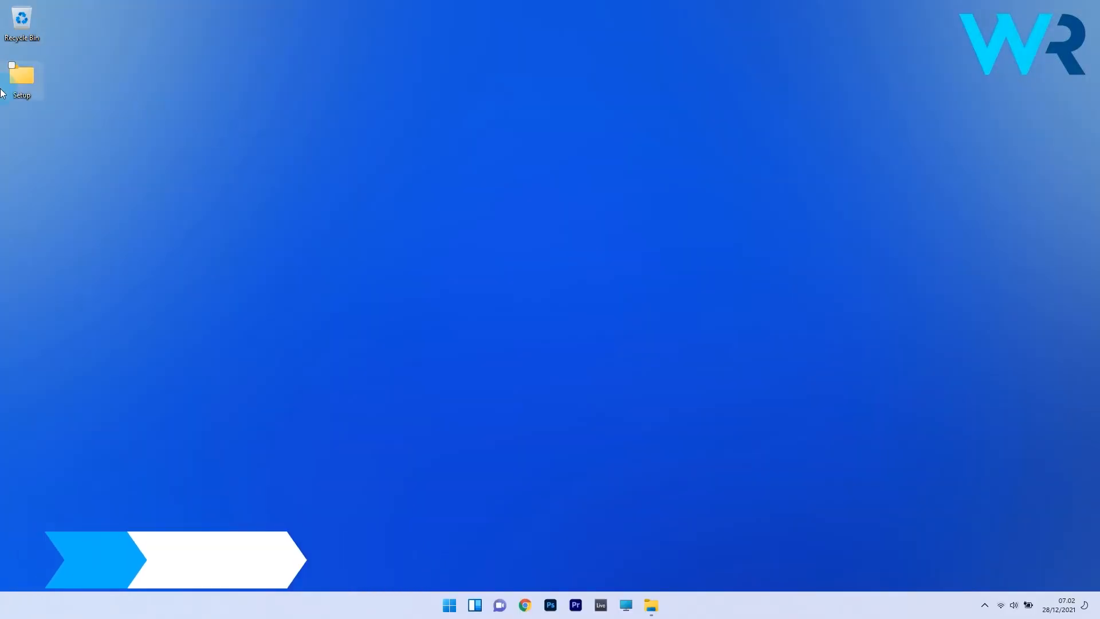
# Open the Setup folder and bring up the context menu for Setup2.exe
pyautogui.doubleClick(21, 75)
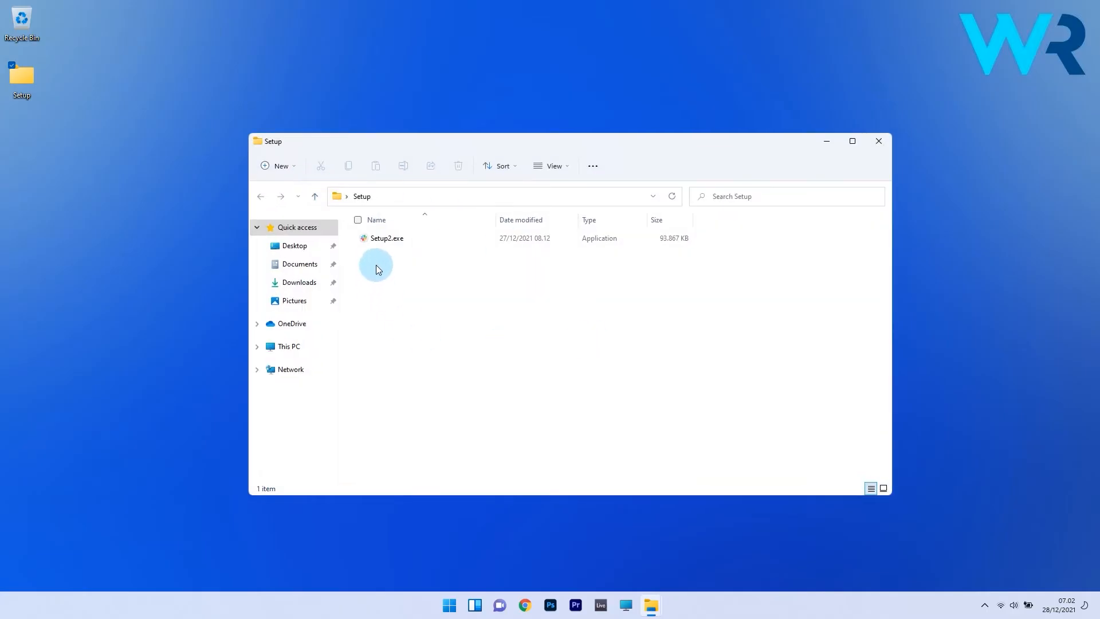
pyautogui.rightClick(386, 239)
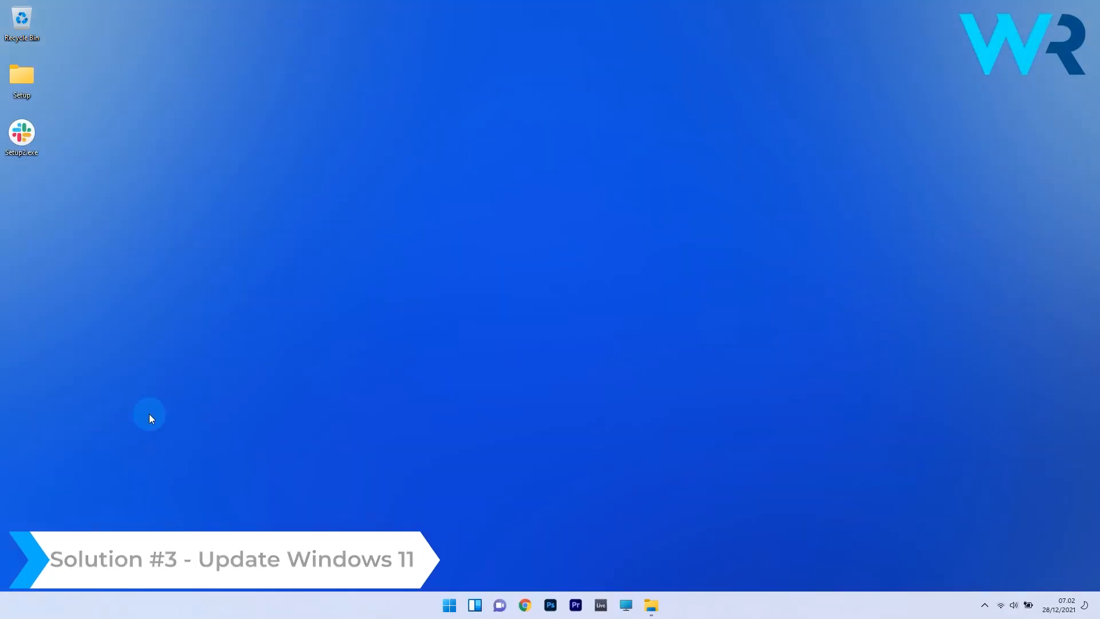
# Run a fresh update check on the Windows Update page of Settings
pyautogui.click(448, 603)
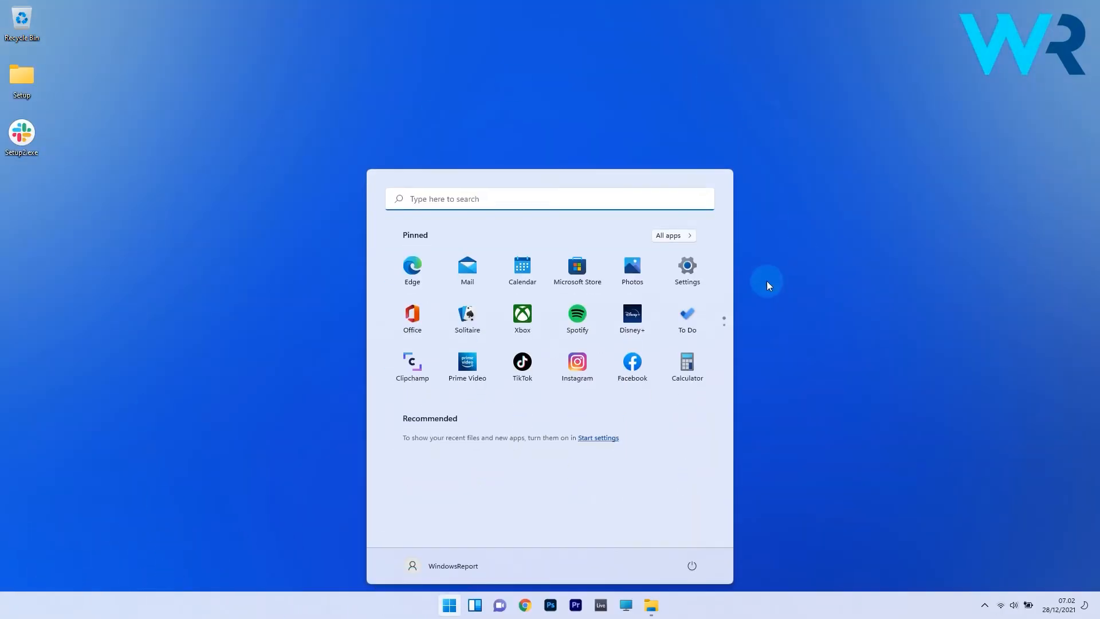
pyautogui.click(685, 267)
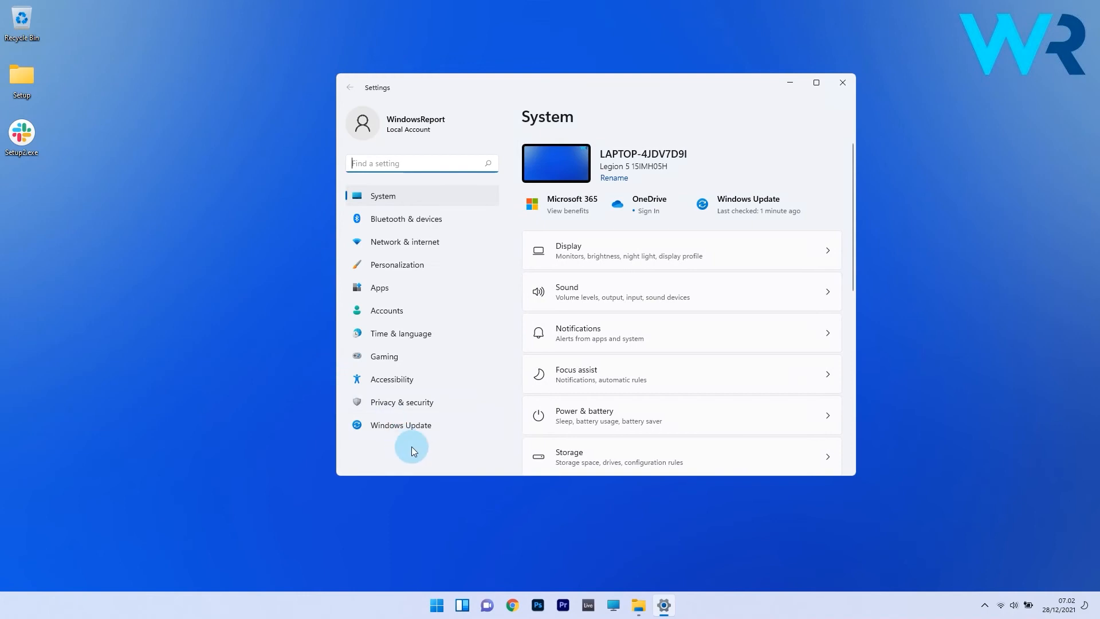
pyautogui.click(400, 423)
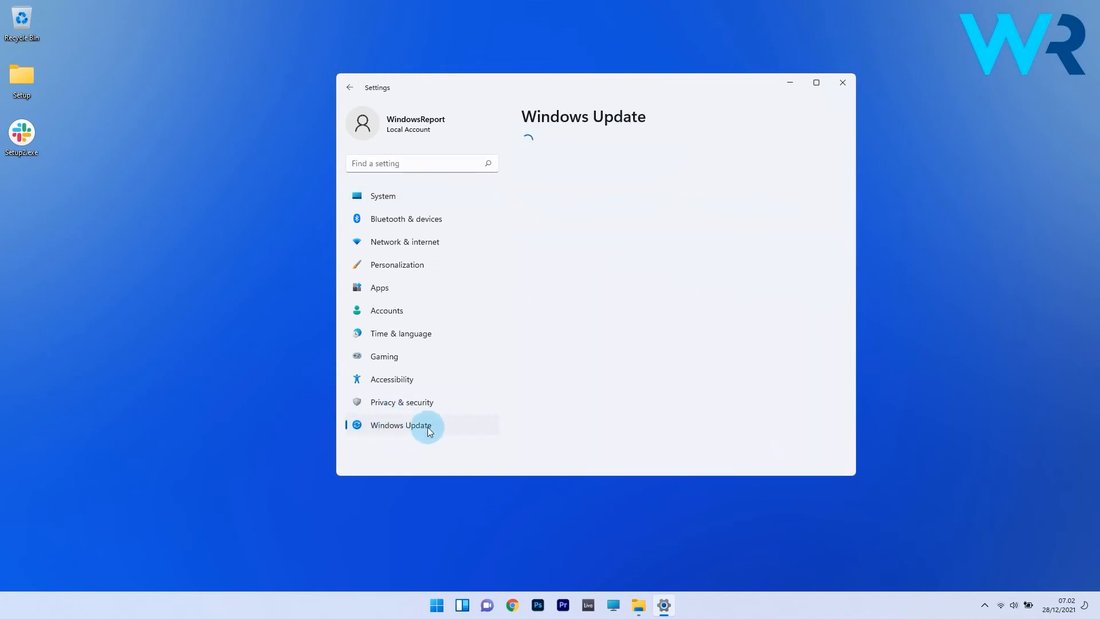
pyautogui.click(401, 424)
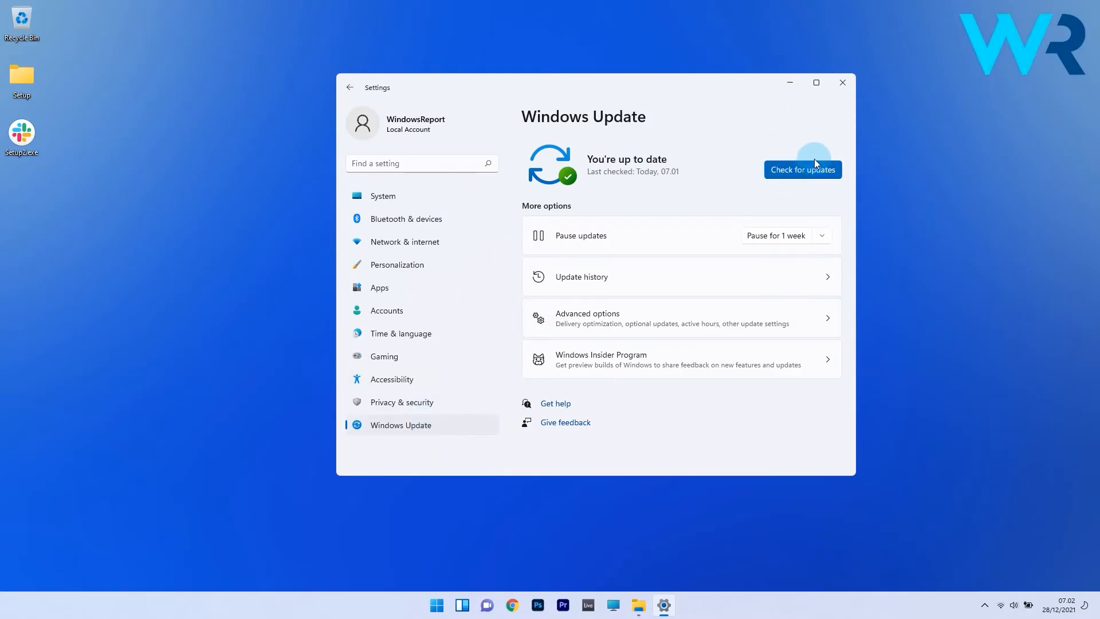
pyautogui.click(802, 169)
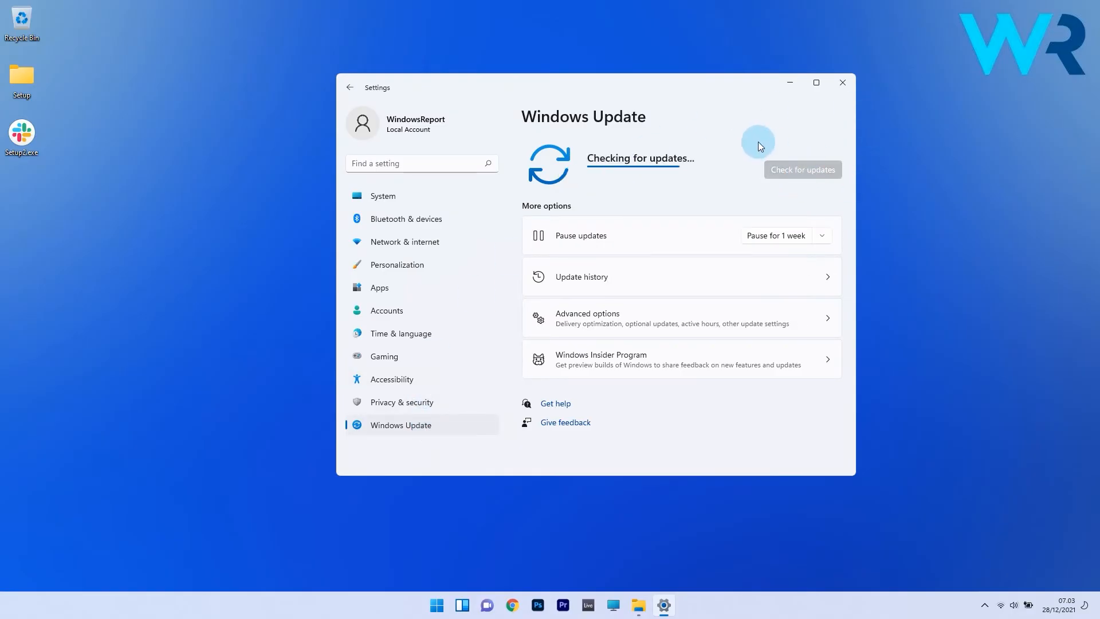
pyautogui.moveTo(777, 131)
pyautogui.write('control panel')
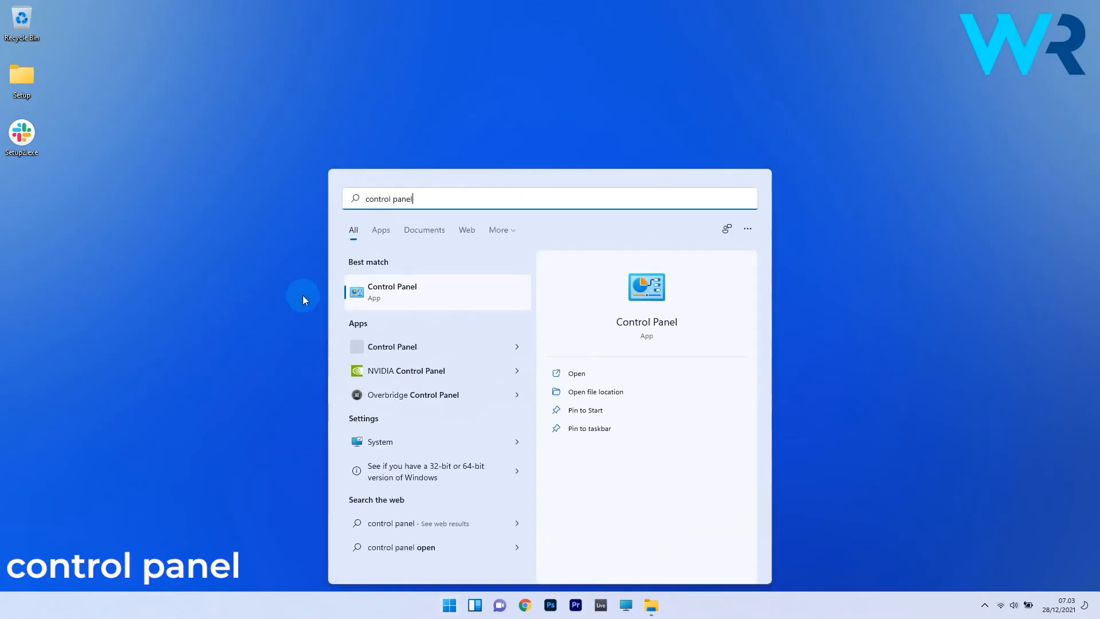
# Reach the Region dialog through Control Panel's Clock and Region category
pyautogui.click(391, 291)
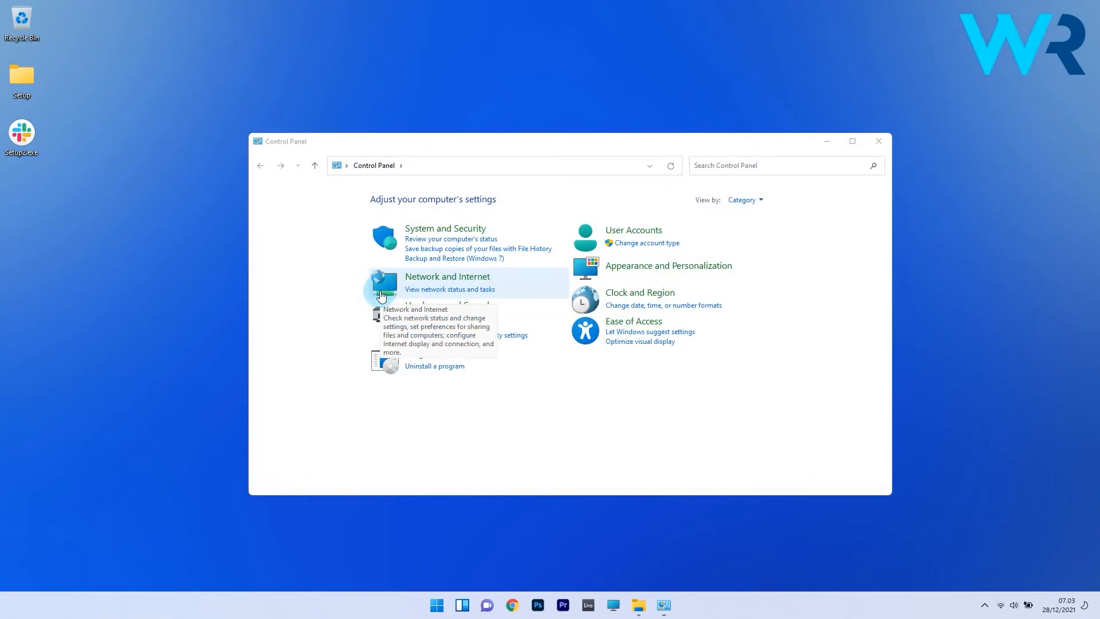
pyautogui.moveTo(628, 318)
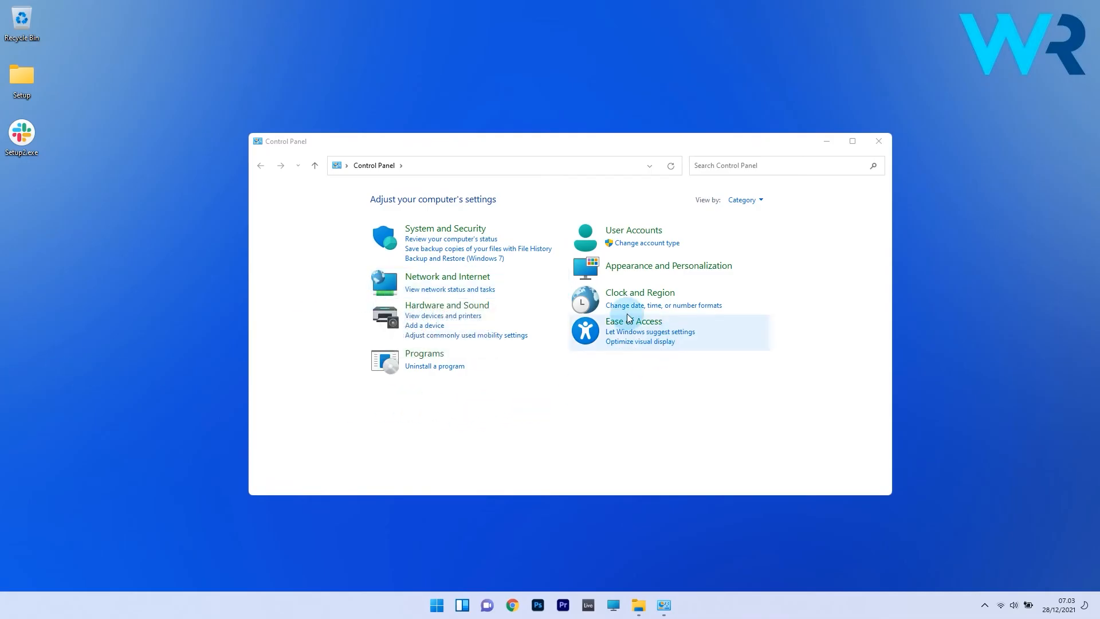
pyautogui.click(639, 292)
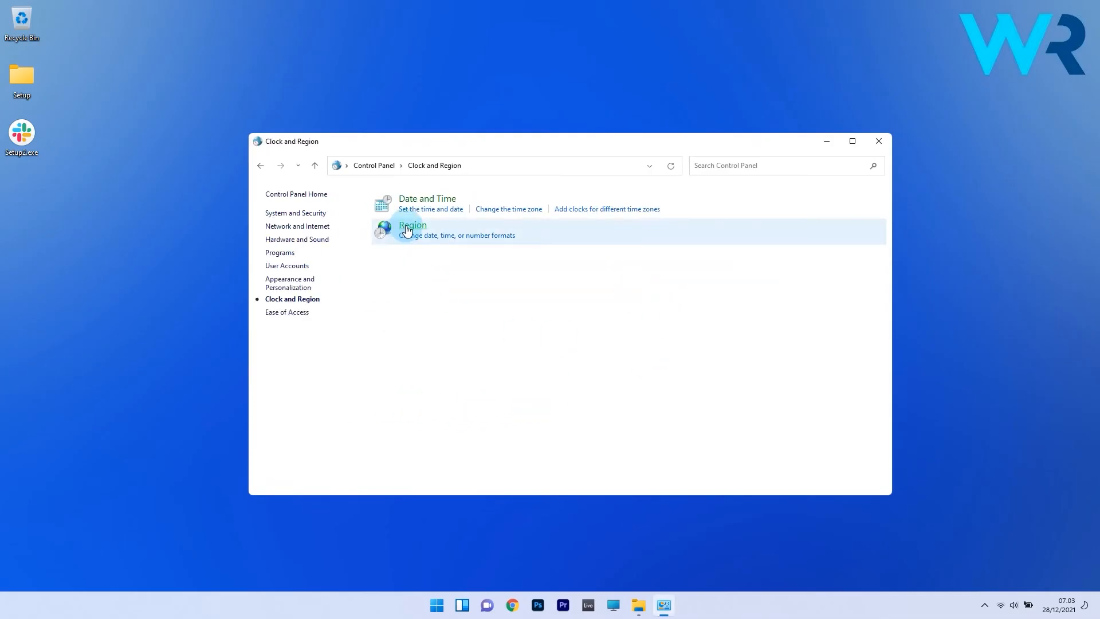
pyautogui.click(411, 226)
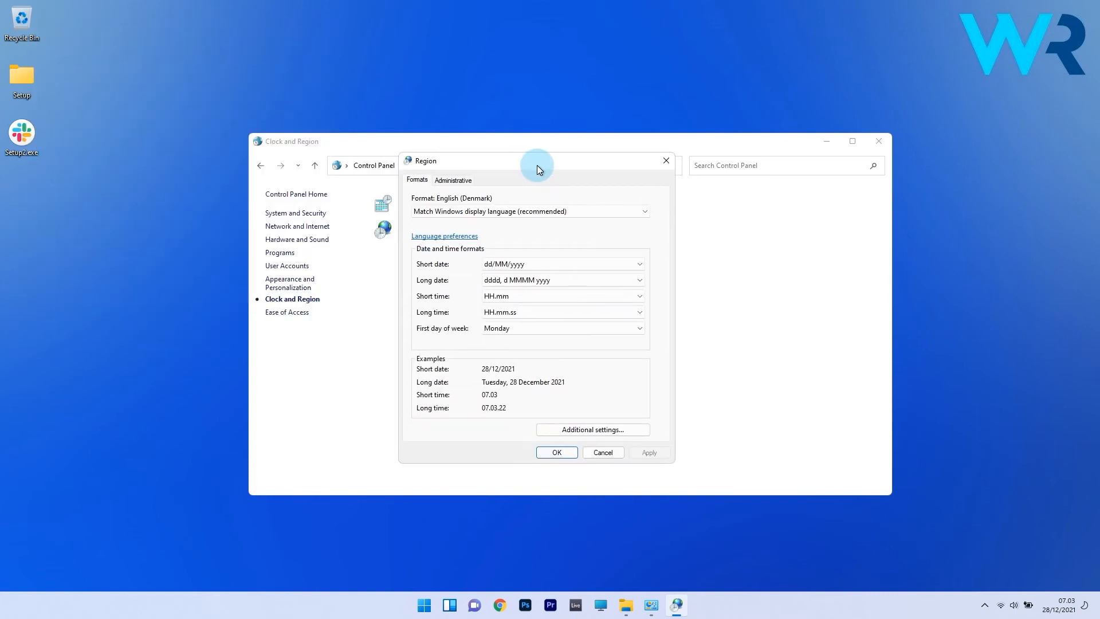
# From the Administrative tab, choose a different current system locale for non-Unicode programs
pyautogui.click(454, 180)
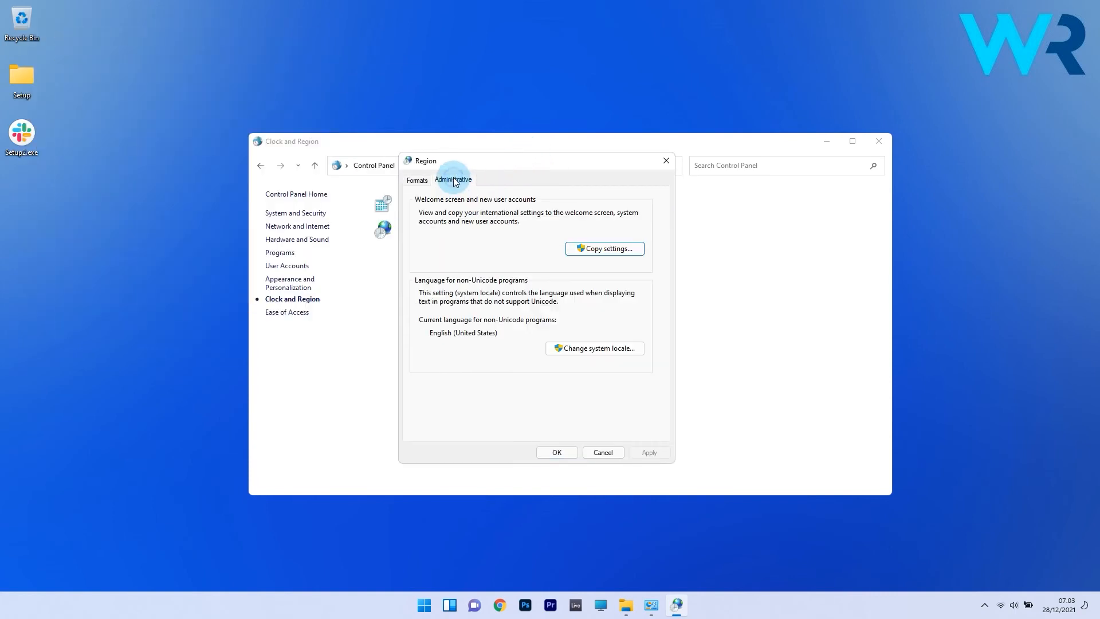
pyautogui.moveTo(466, 261)
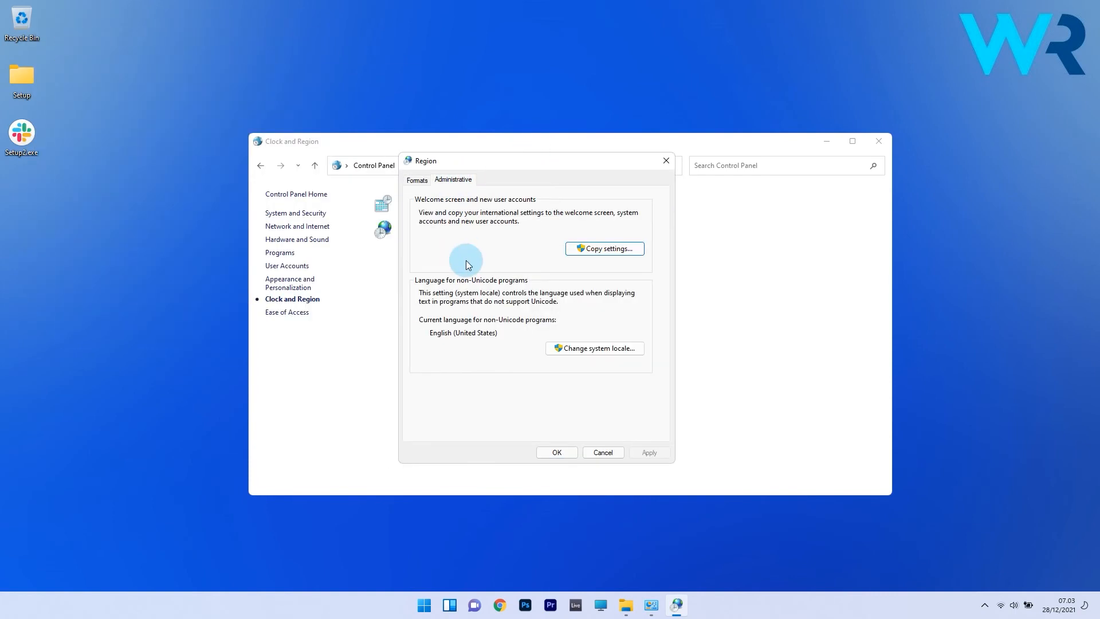
pyautogui.click(593, 348)
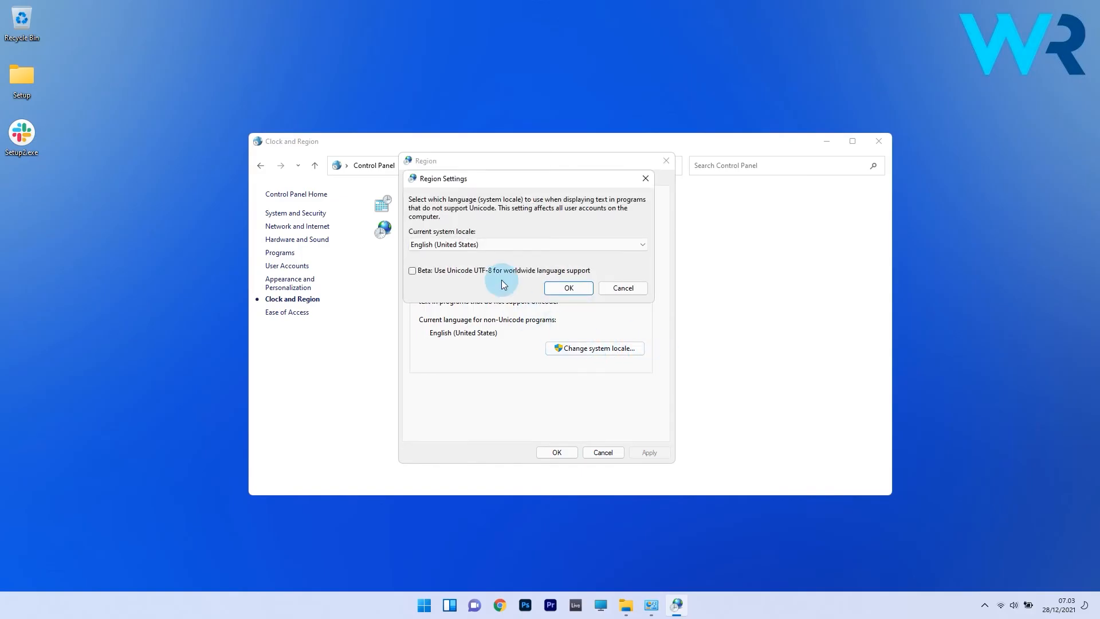
pyautogui.click(525, 244)
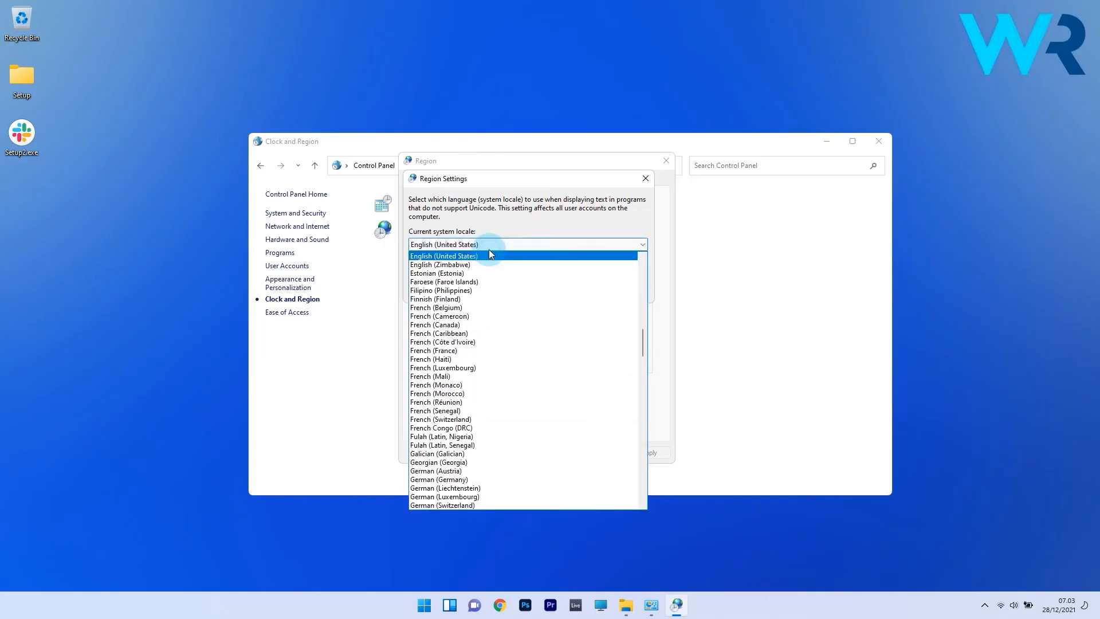
pyautogui.click(444, 244)
pyautogui.write('cmd')
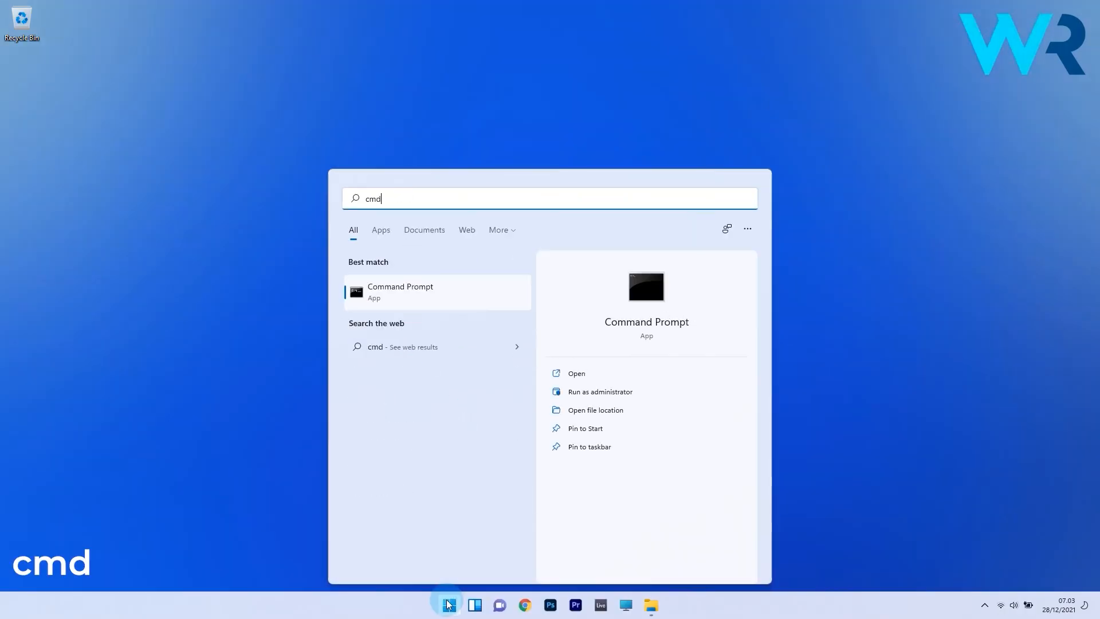
# Launch Command Prompt as administrator and enter sfc /scannow at the prompt
pyautogui.rightClick(400, 291)
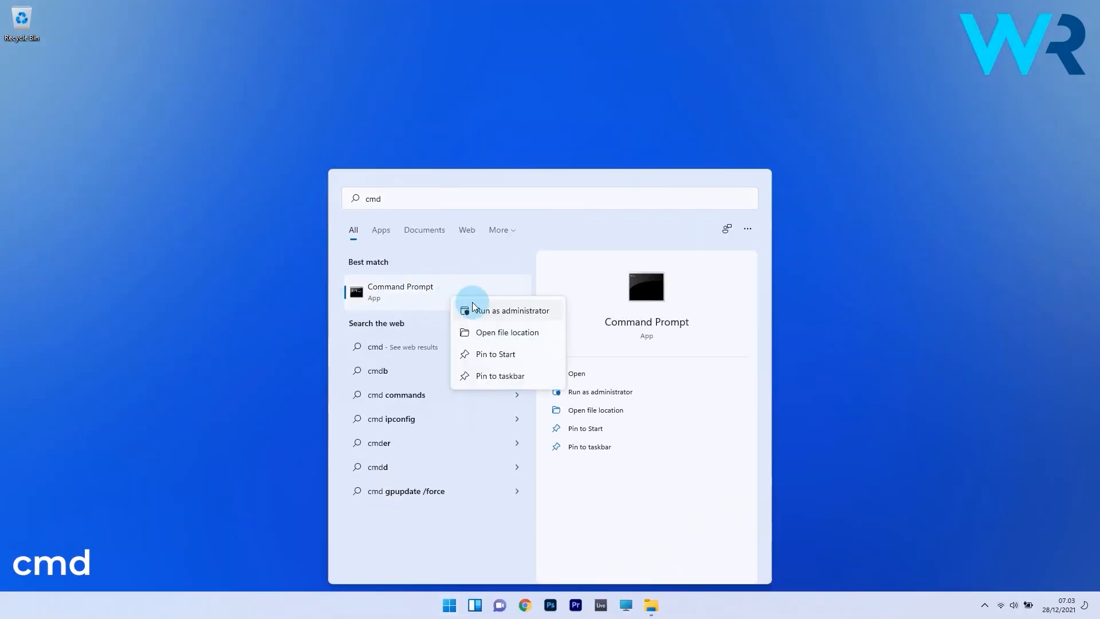
pyautogui.click(512, 310)
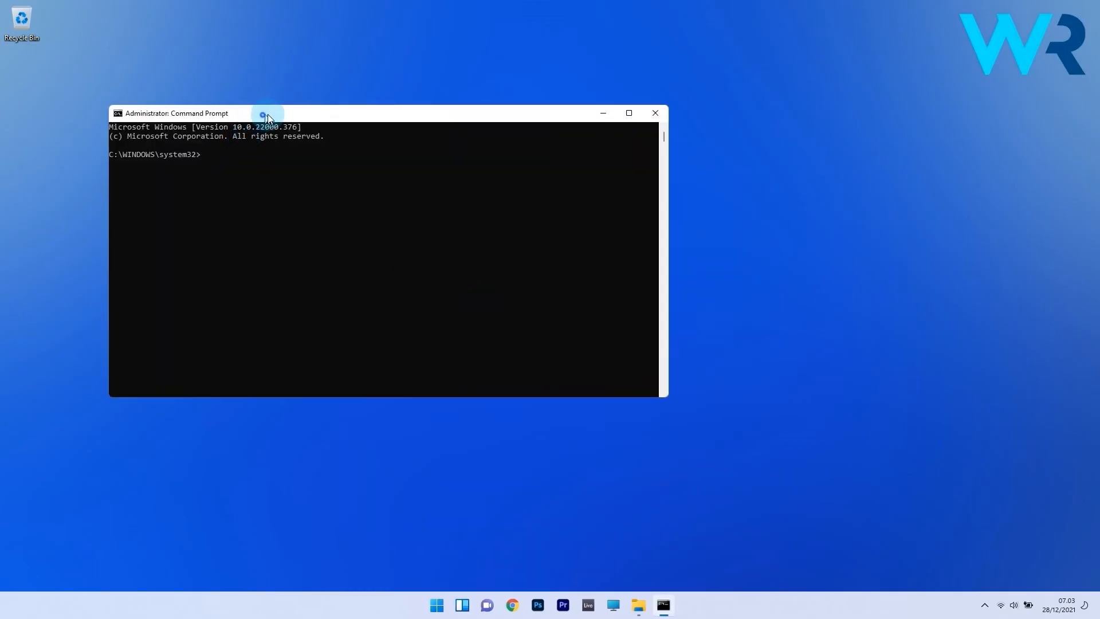
pyautogui.write('sfc /scannow')
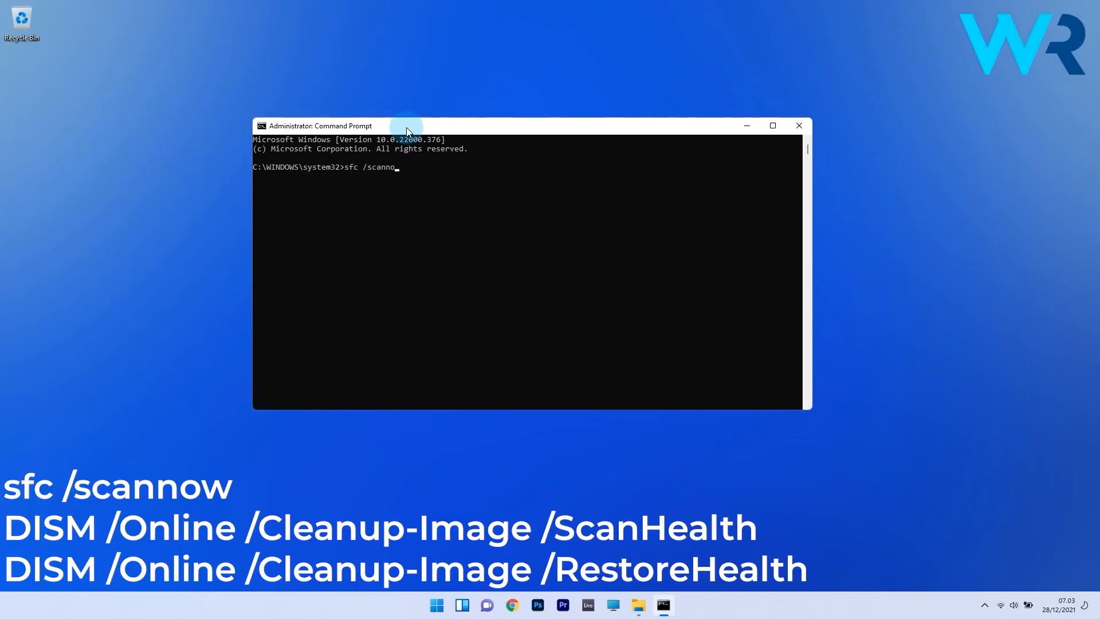